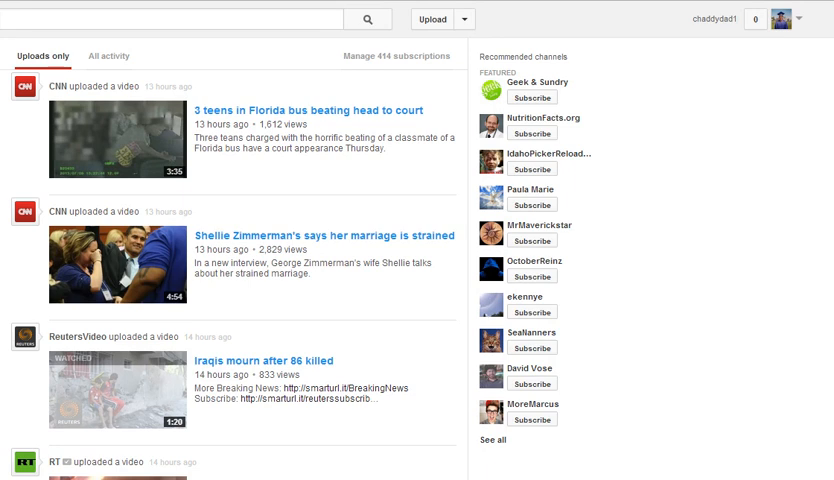
mouse_move(710, 105)
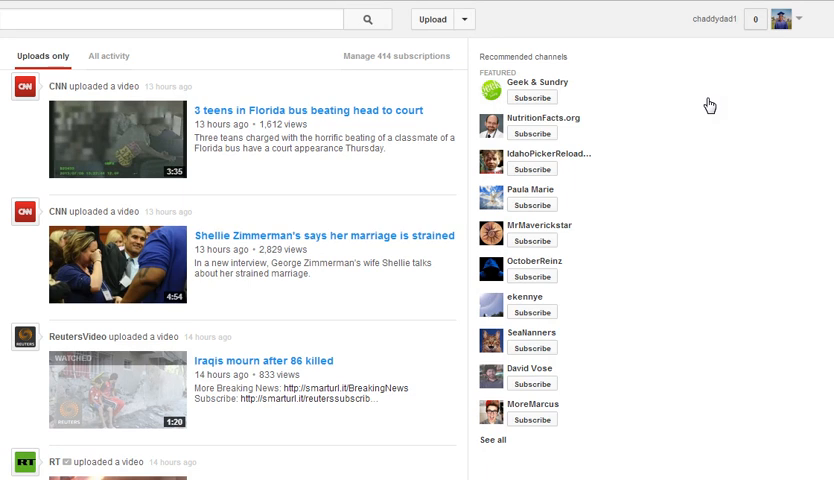
Go from the uploads-only Subscriptions feed to the NOSERPICOINUTAH channel page.
click(797, 18)
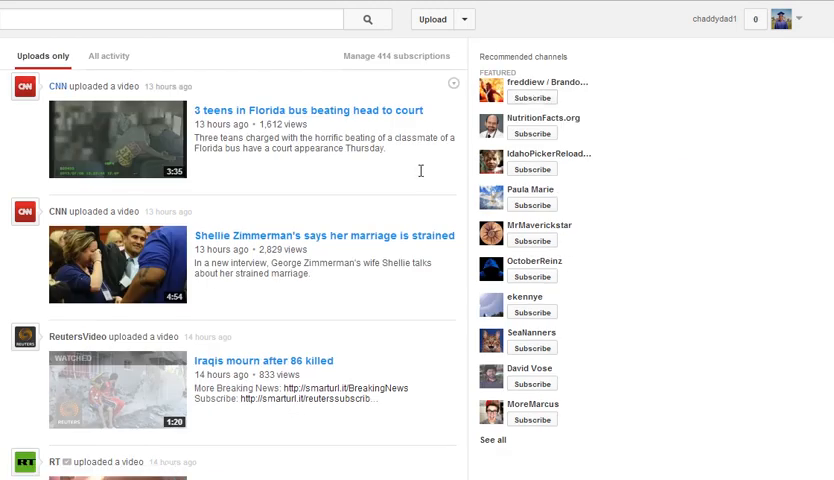
mouse_move(276, 133)
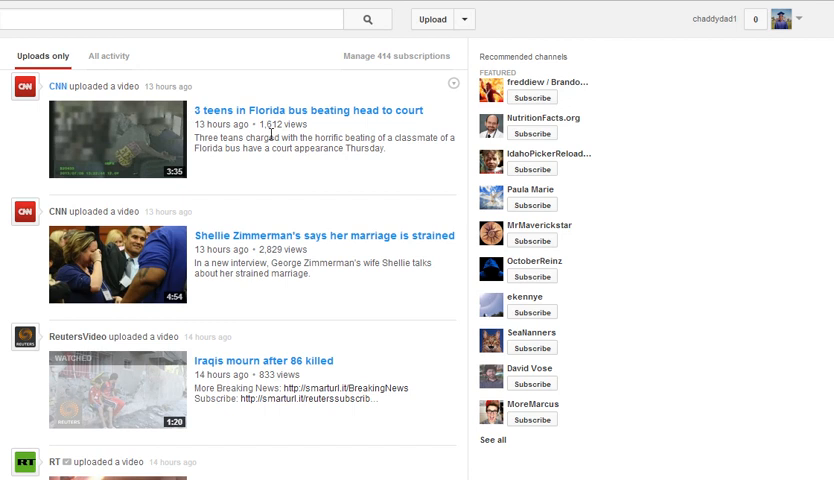
mouse_move(463, 290)
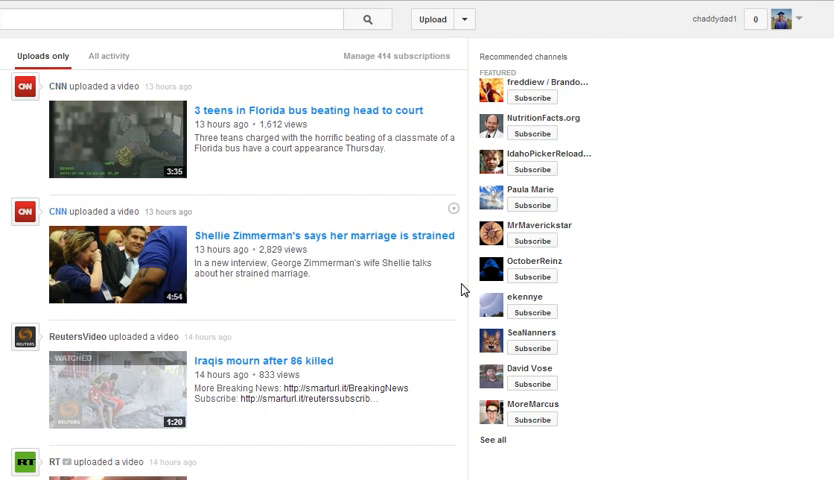
mouse_move(295, 323)
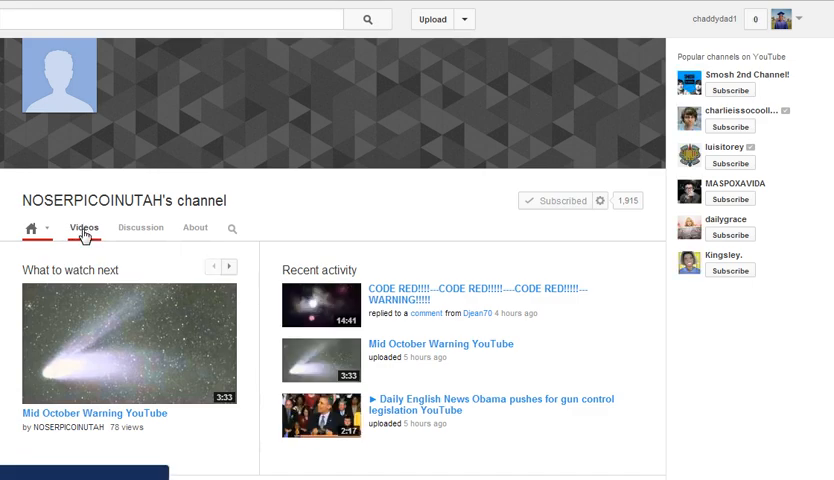
List NOSERPICOINUTAH's uploads newest first on the Videos tab, then expand the account menu.
click(84, 227)
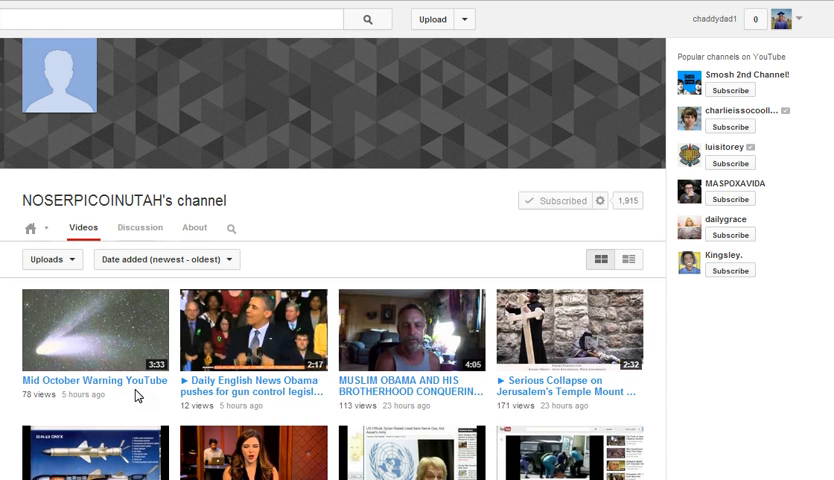
mouse_move(90, 379)
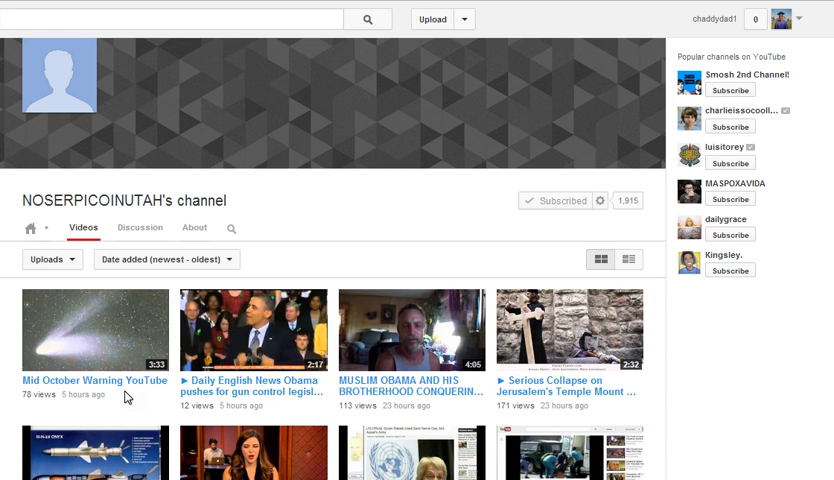
mouse_move(120, 398)
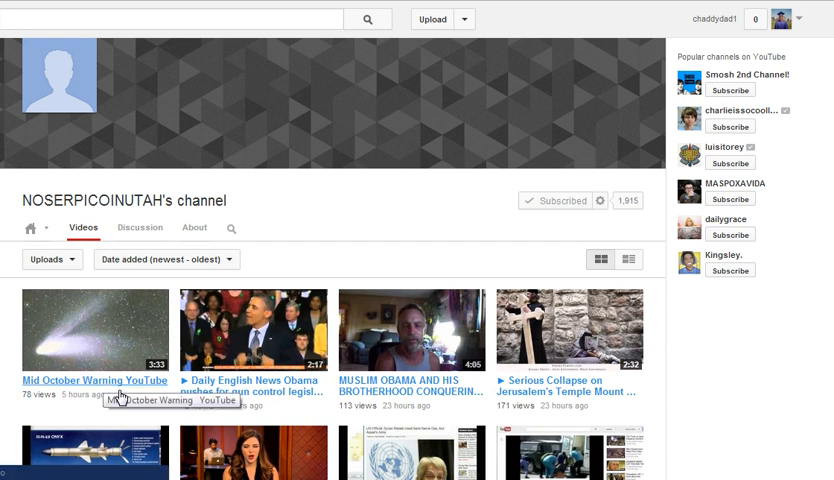
mouse_move(155, 400)
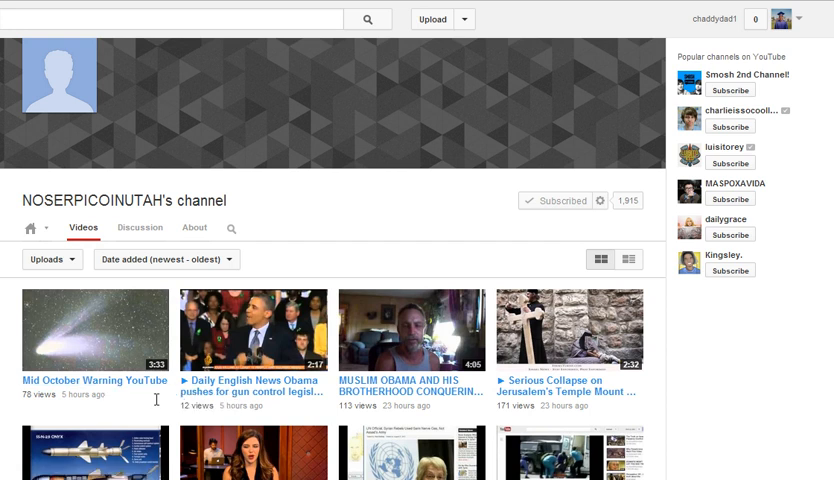
mouse_move(260, 413)
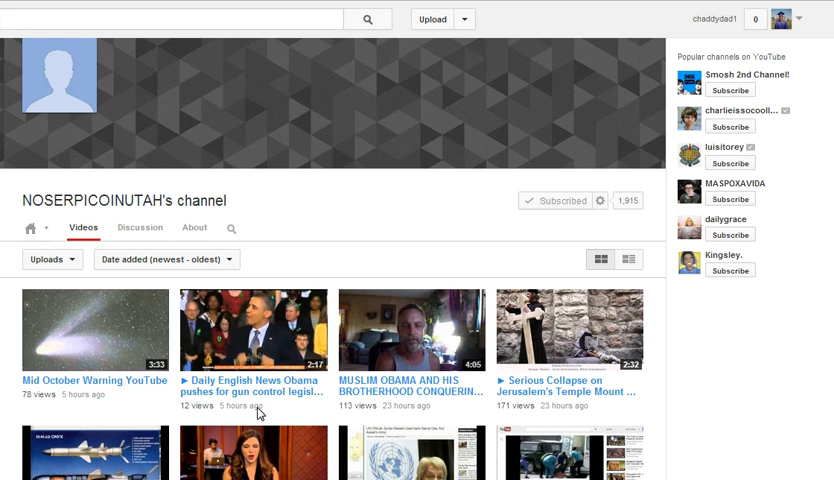
mouse_move(250, 385)
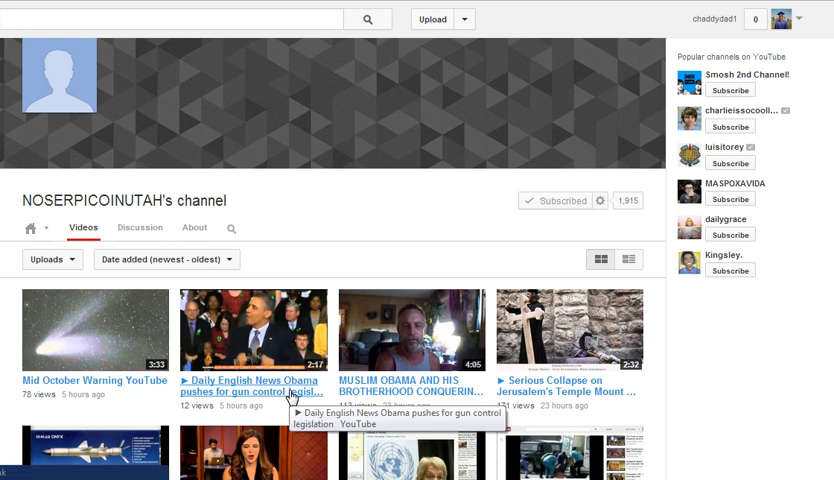
mouse_move(267, 382)
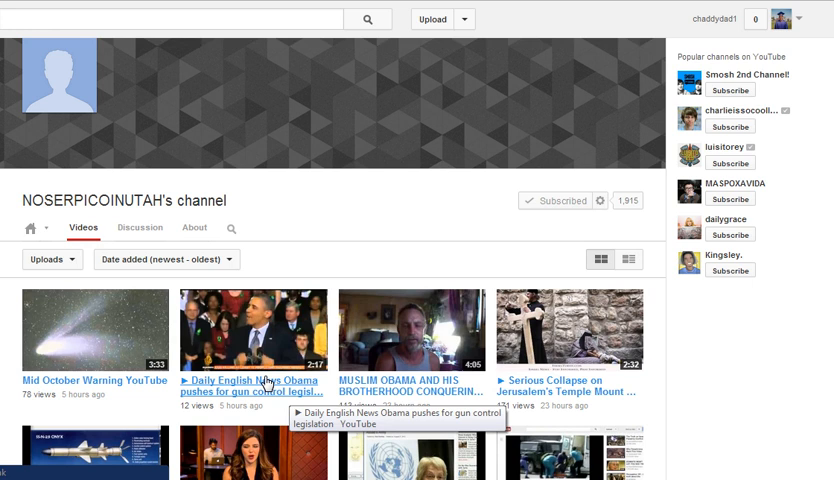
mouse_move(310, 267)
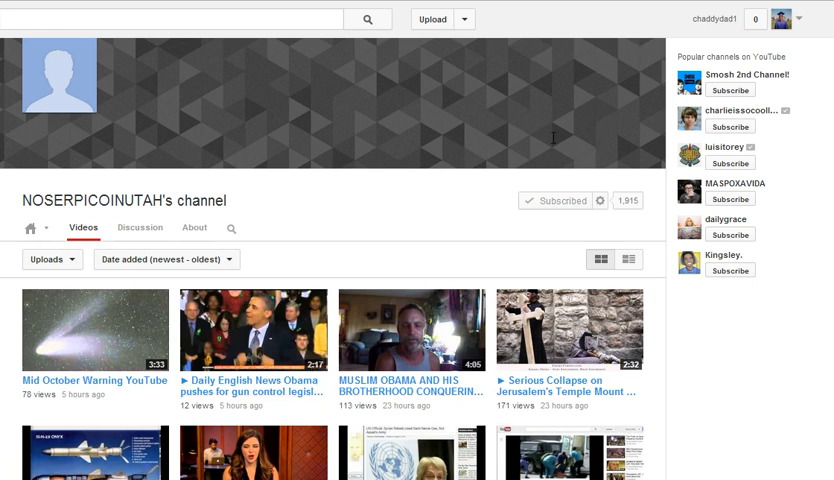
click(801, 19)
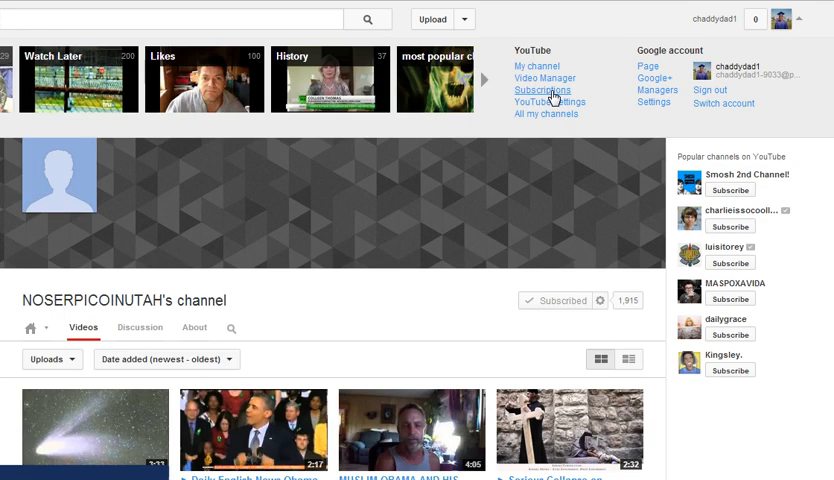
Reopen the Subscriptions feed from the account menu and dismiss the featured recommended channel.
click(542, 90)
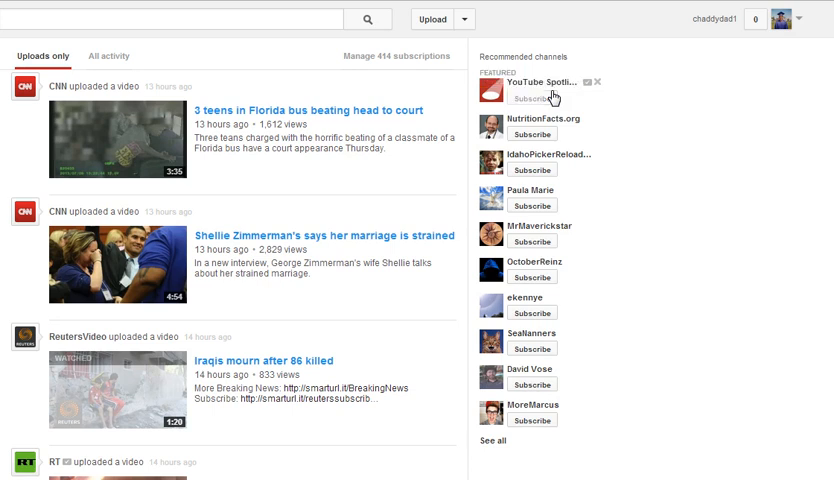
click(531, 98)
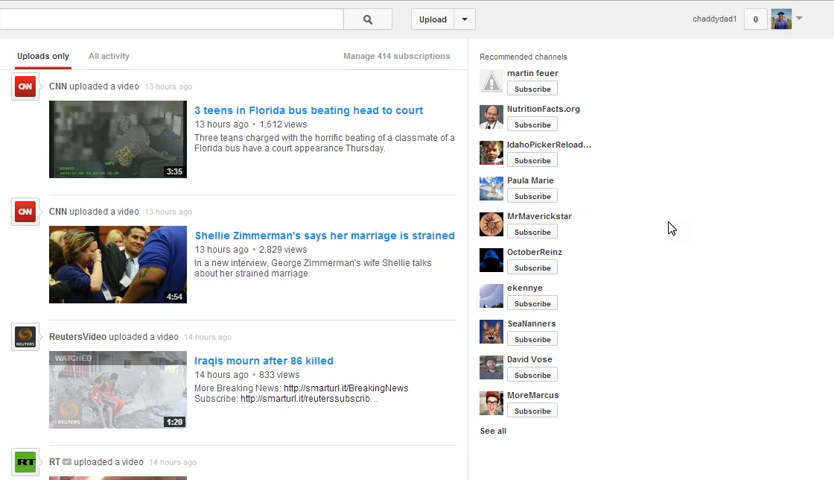
mouse_move(668, 229)
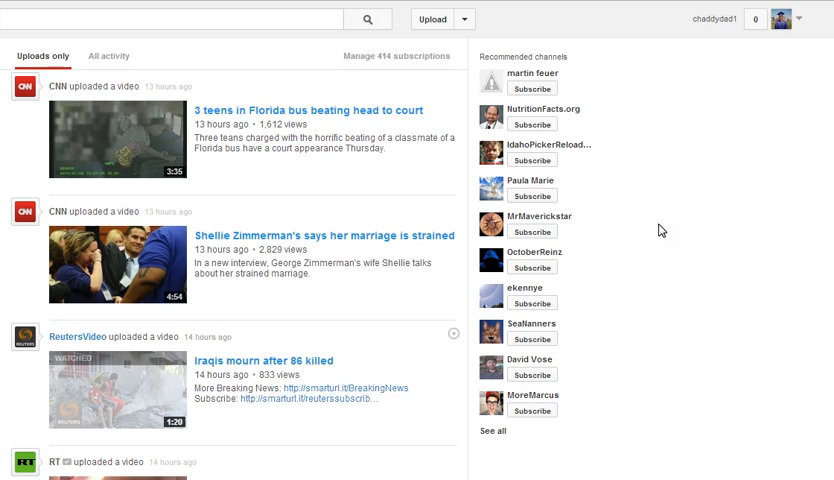
mouse_move(225, 469)
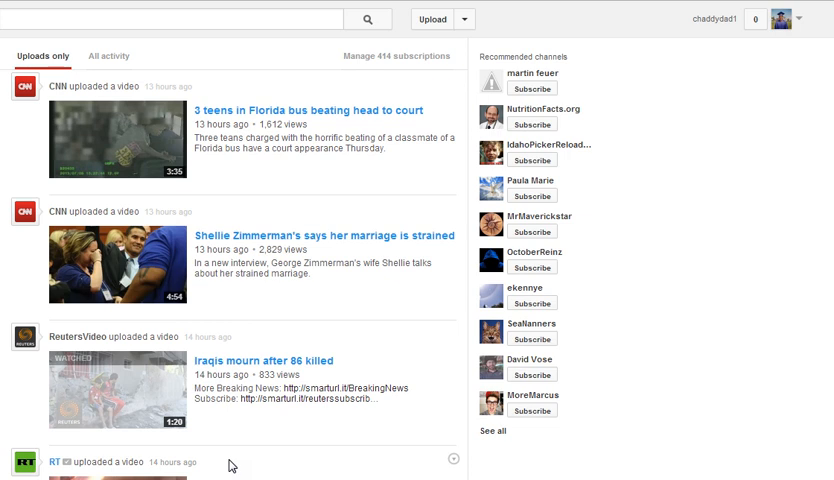
mouse_move(206, 462)
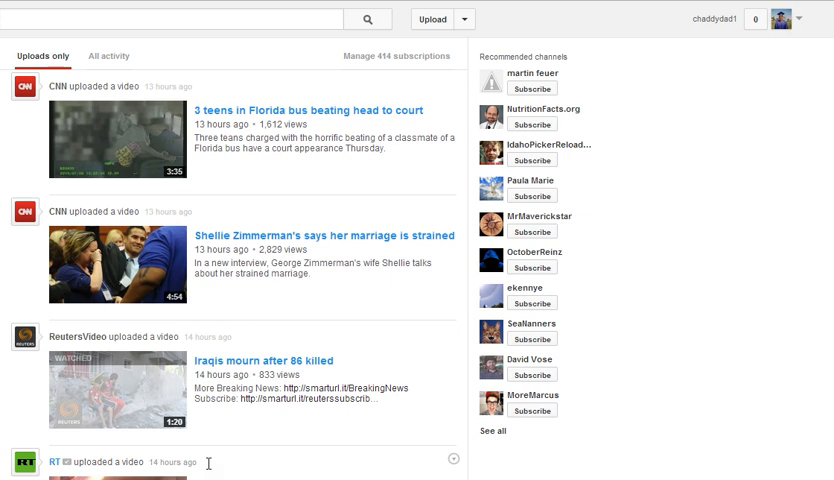